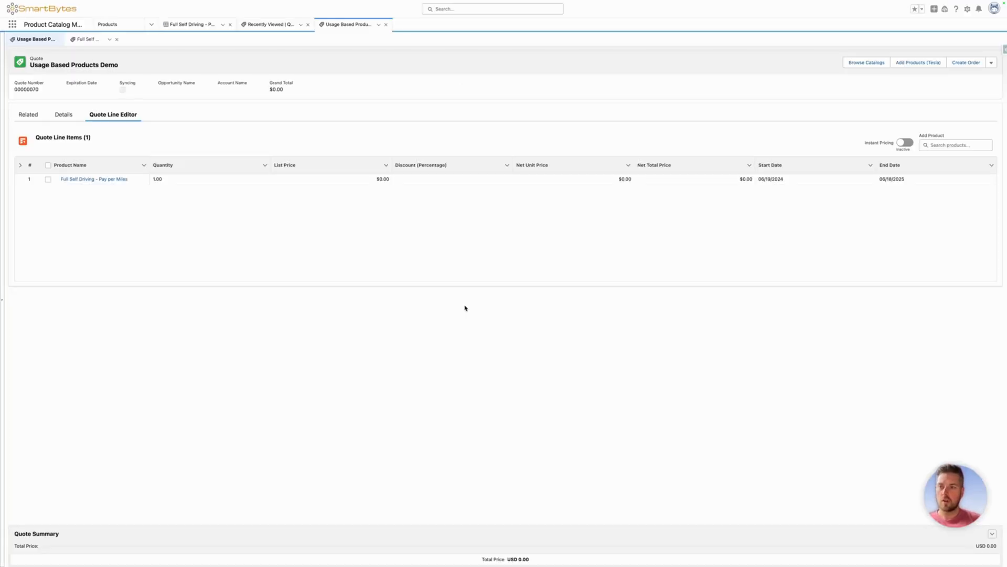
mouse_move(172, 197)
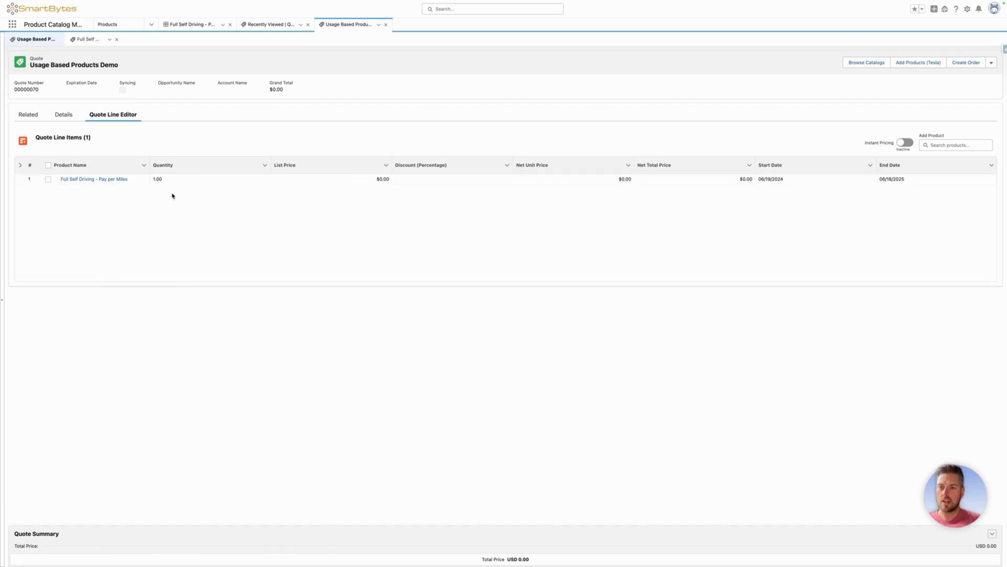
Edit the quote page in Lightning App Builder and select the Transaction Line Editor component
left_click(284, 164)
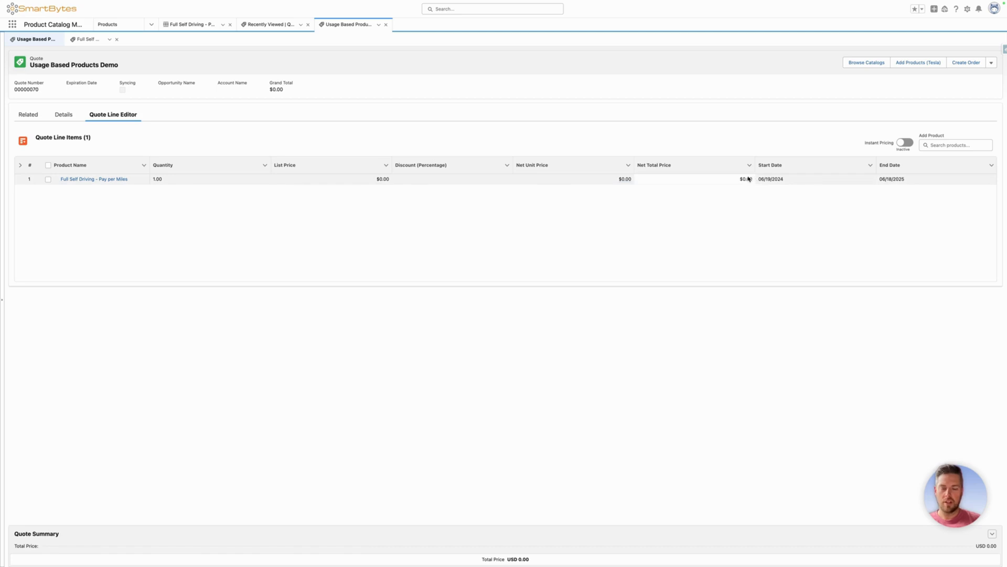
left_click(654, 164)
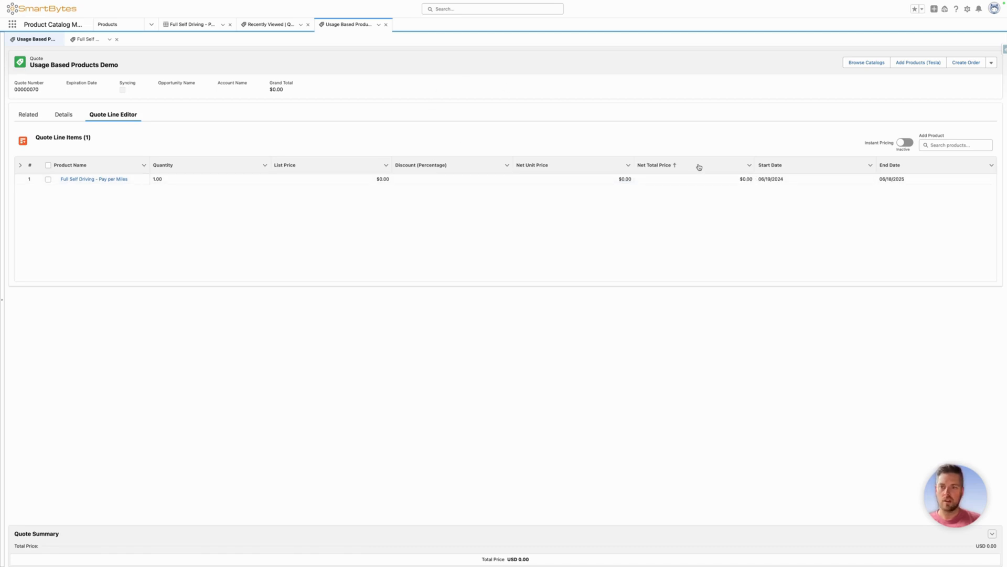
left_click(966, 9)
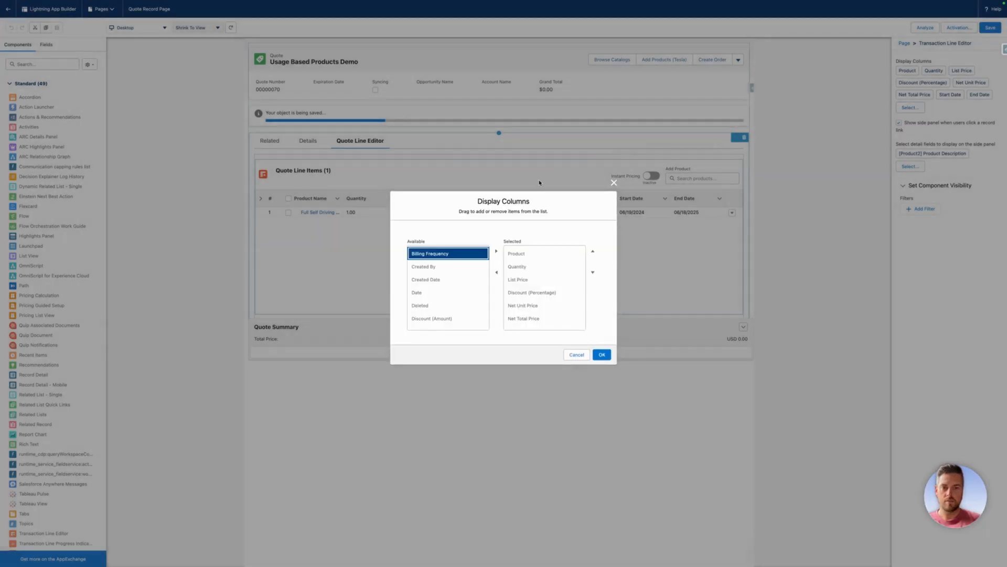
In the Display Columns chooser, pick Minimum Usage from the available fields
scroll("down", 3)
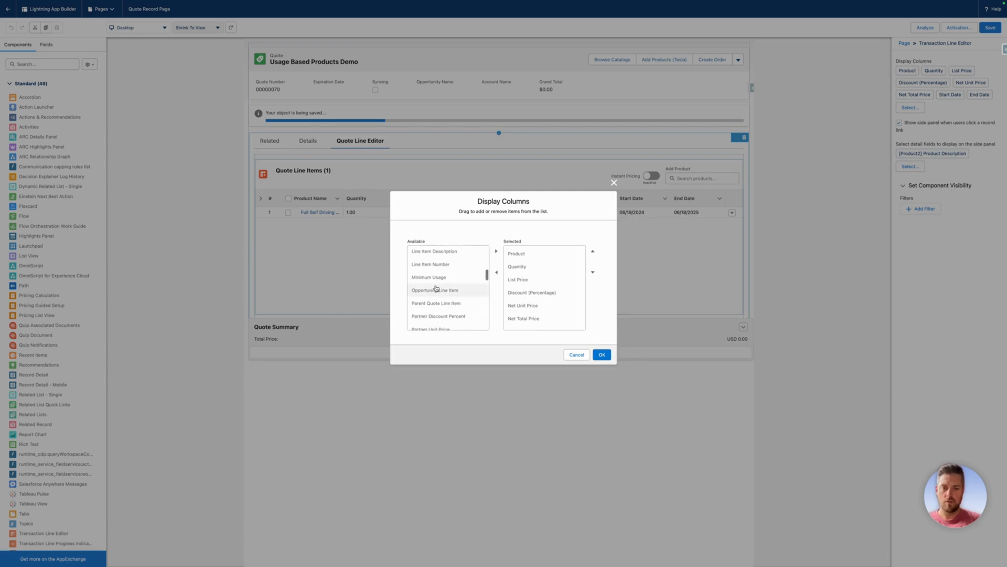
scroll("down", 3)
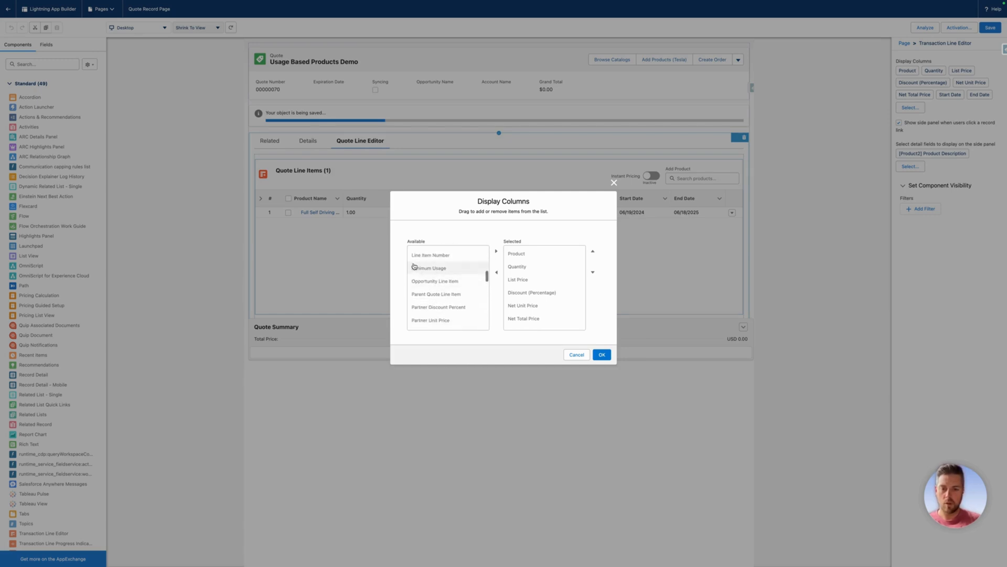
left_click(429, 267)
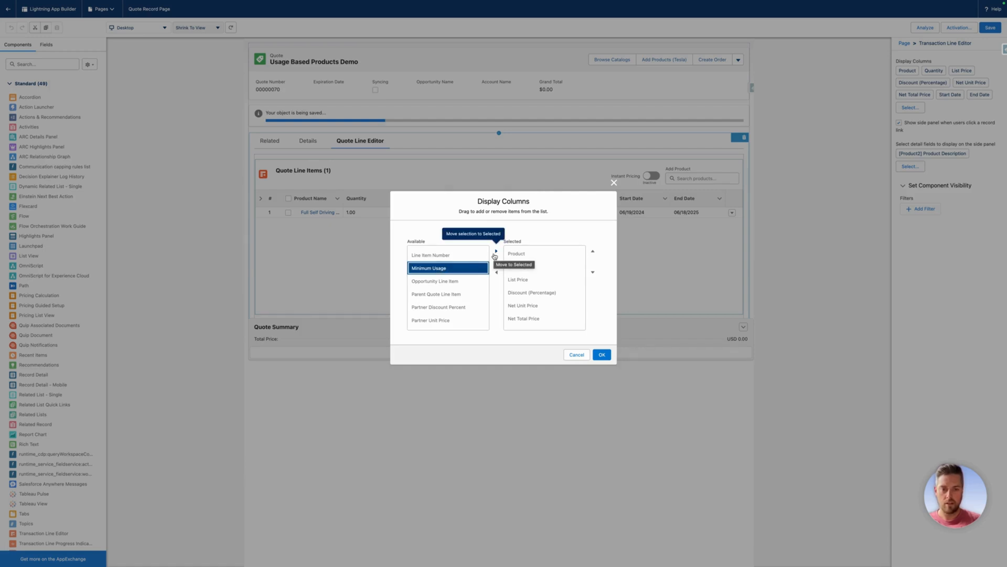
Move Minimum Usage to Selected, position it right after Quantity, and confirm with OK
left_click(496, 251)
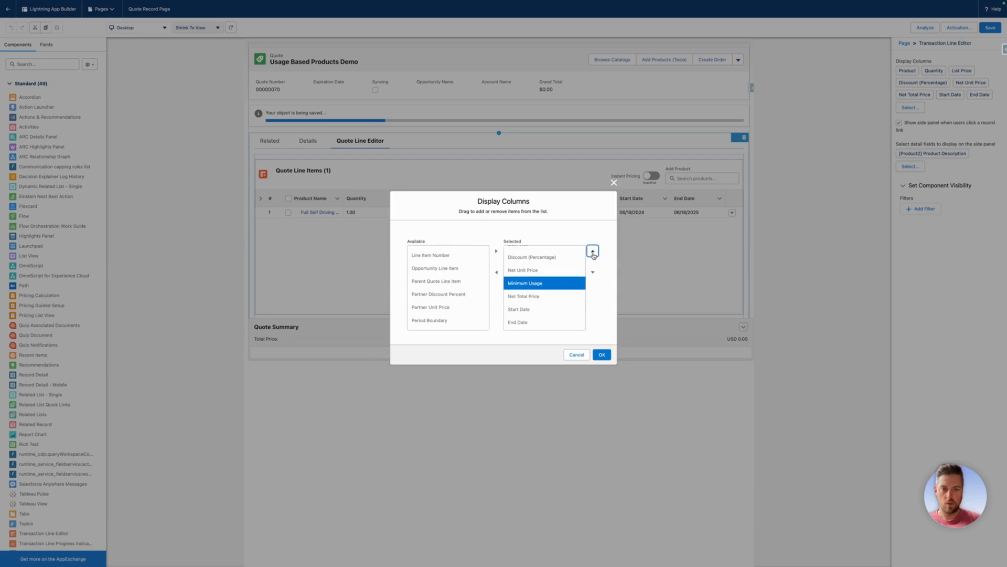
left_click(592, 251)
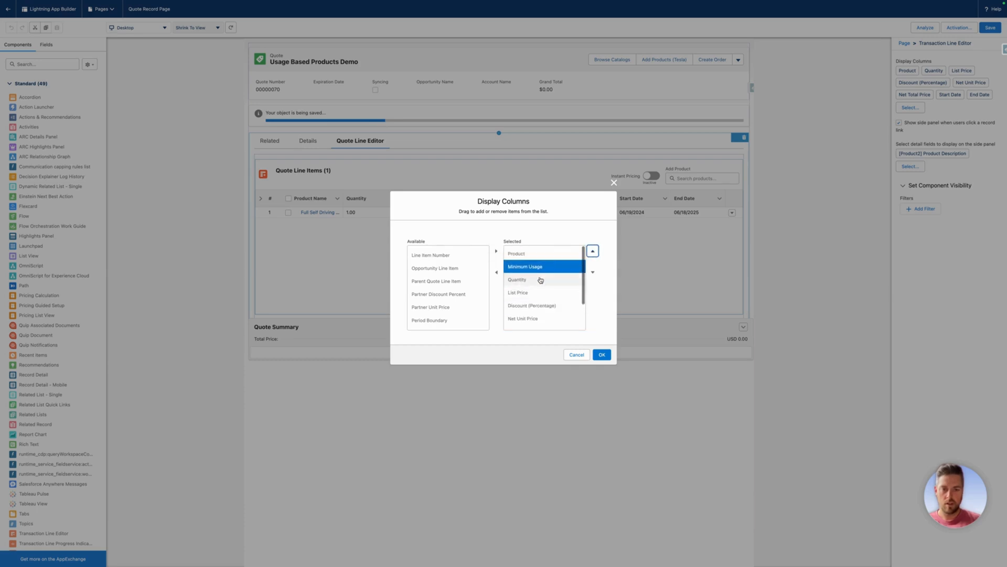
left_click(591, 271)
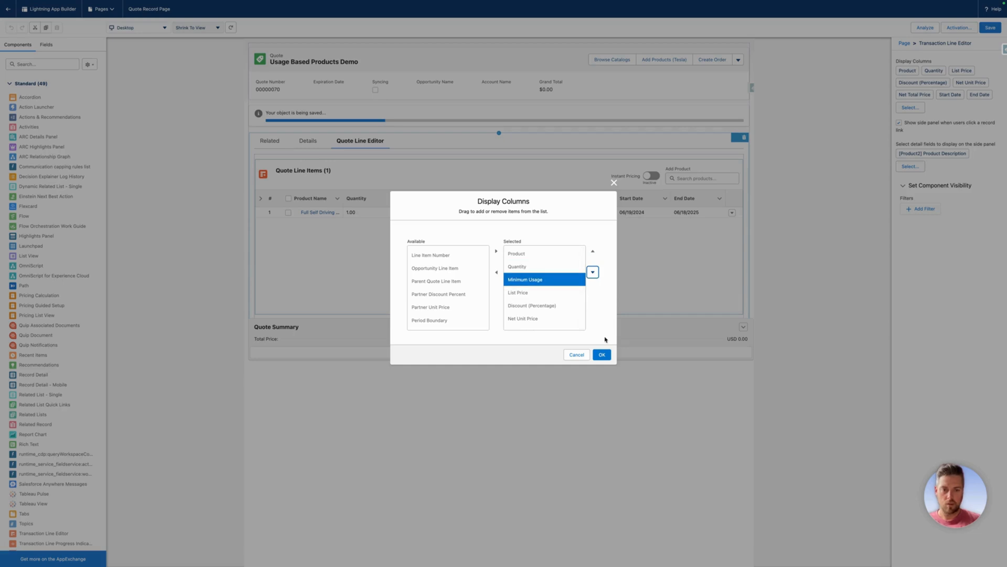
left_click(600, 354)
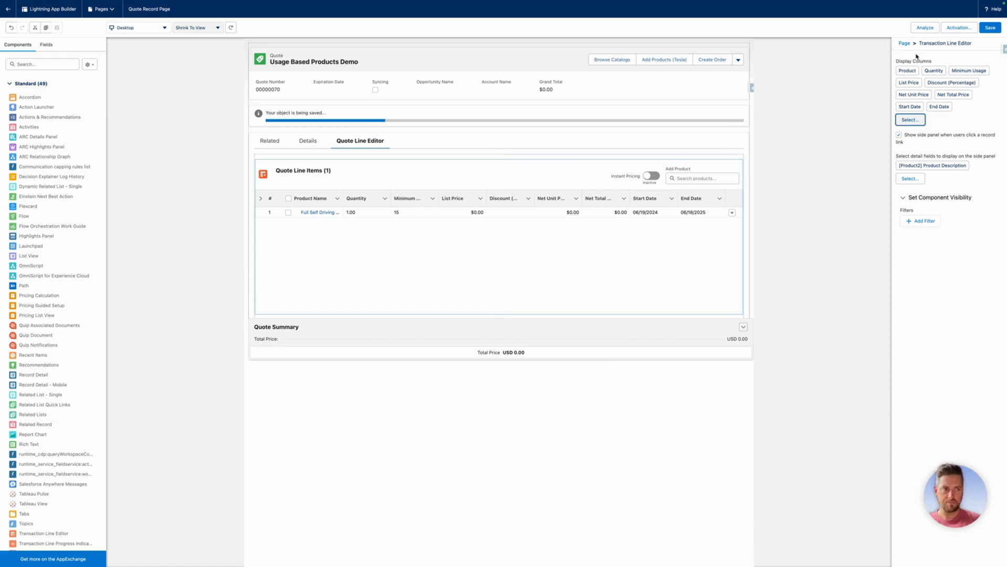
mouse_move(989, 27)
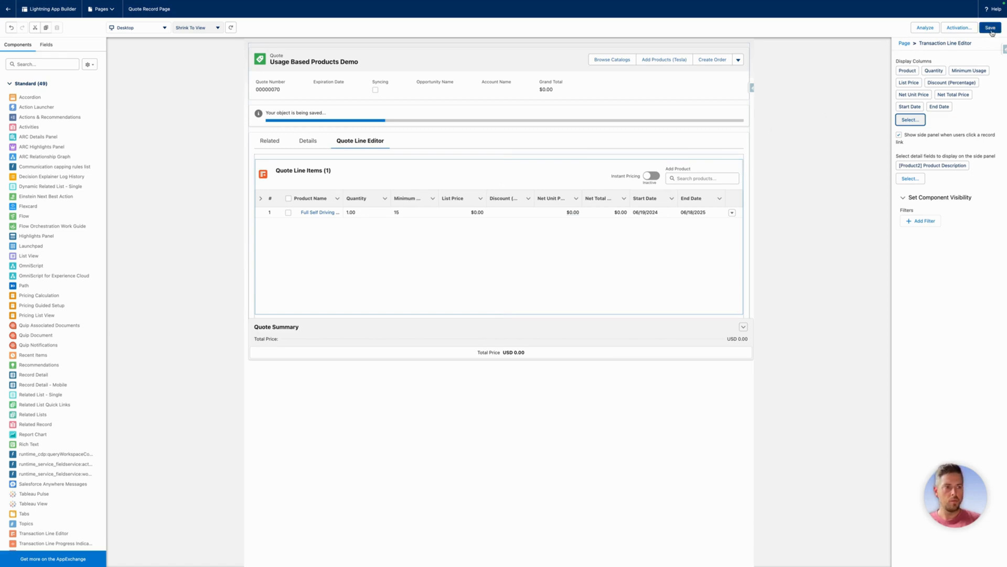
Save the quote record page so the Minimum Usage column is kept
left_click(989, 27)
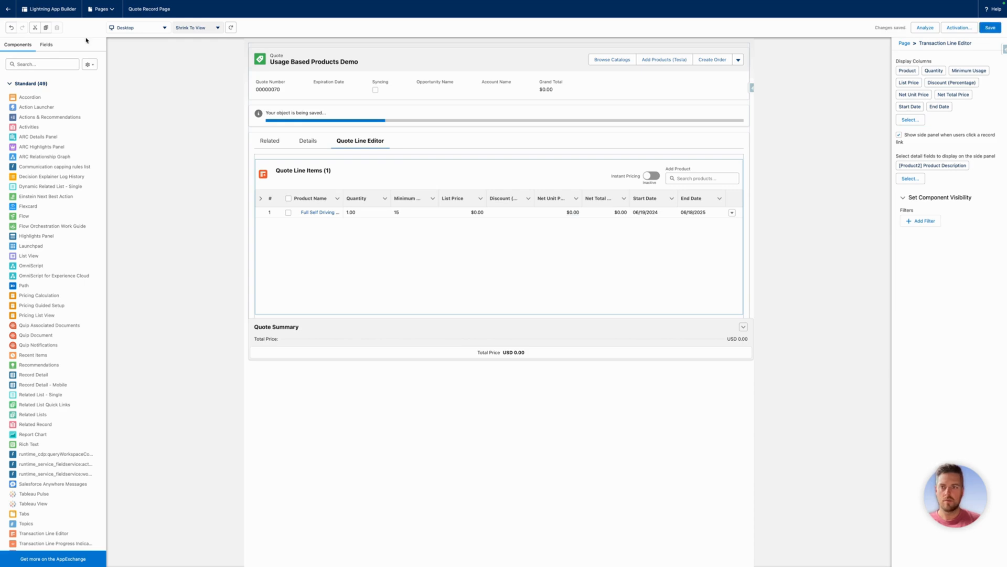
mouse_move(7, 10)
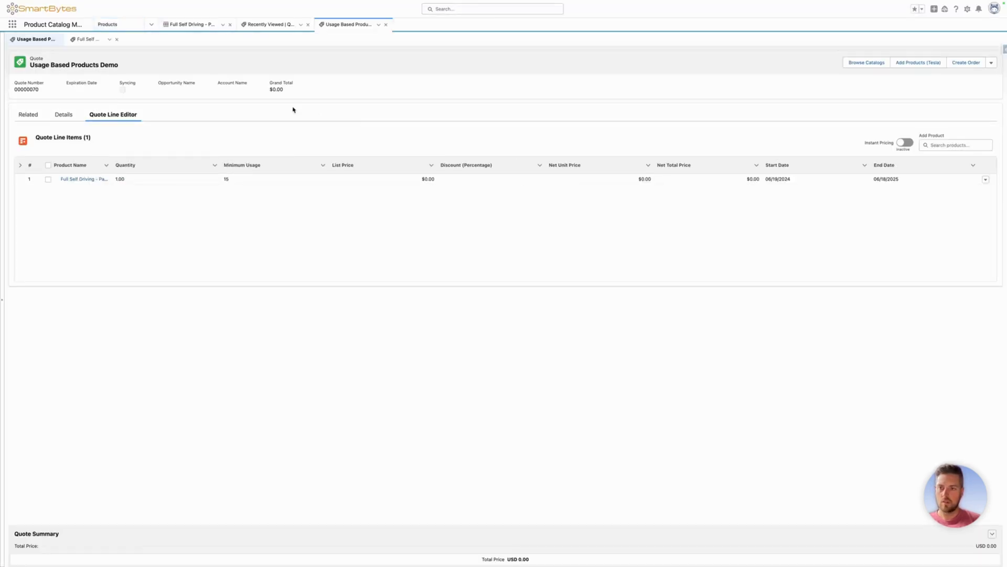
Set the quote line's Minimum Usage to 25 in the Quote Line Editor
left_click(272, 178)
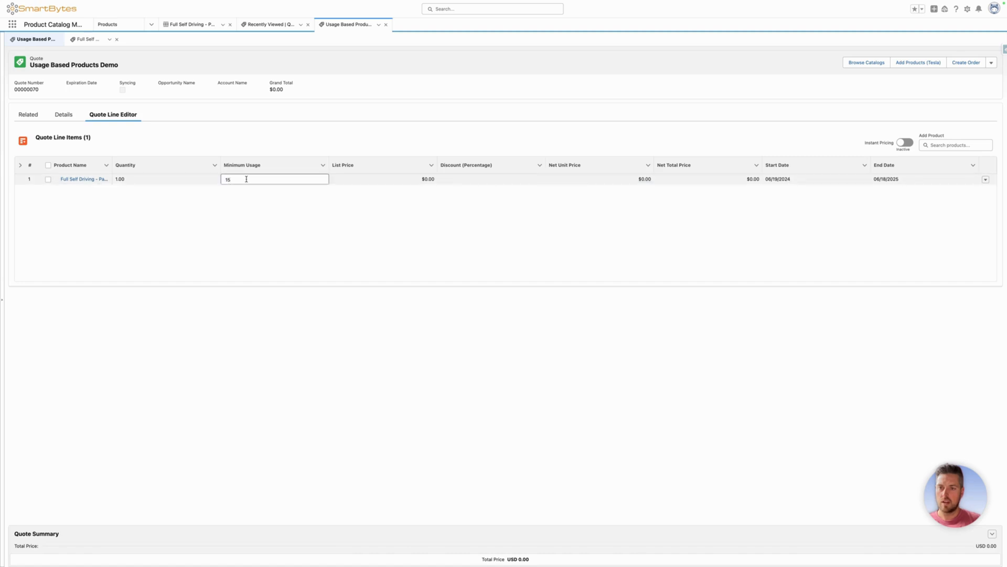
type("25")
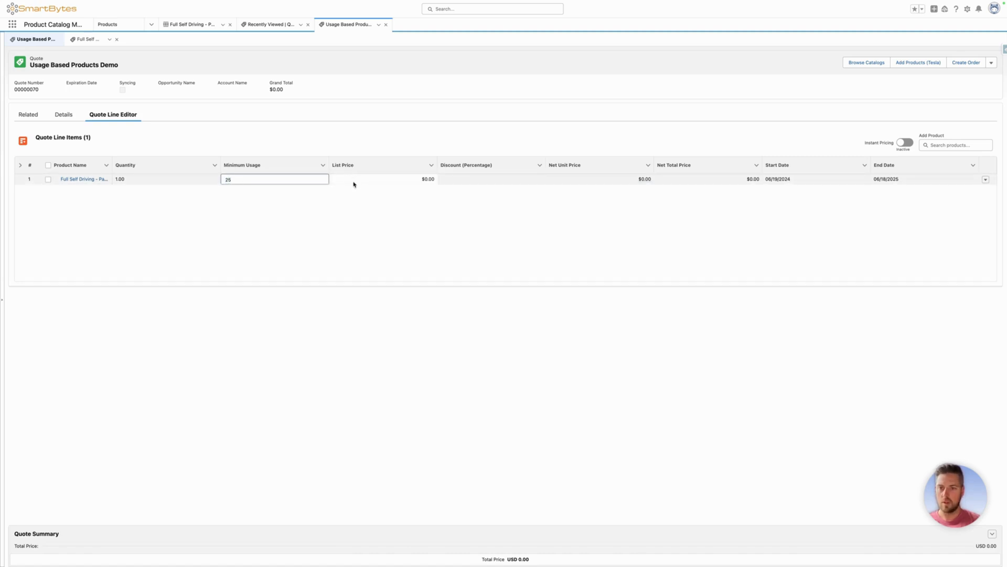